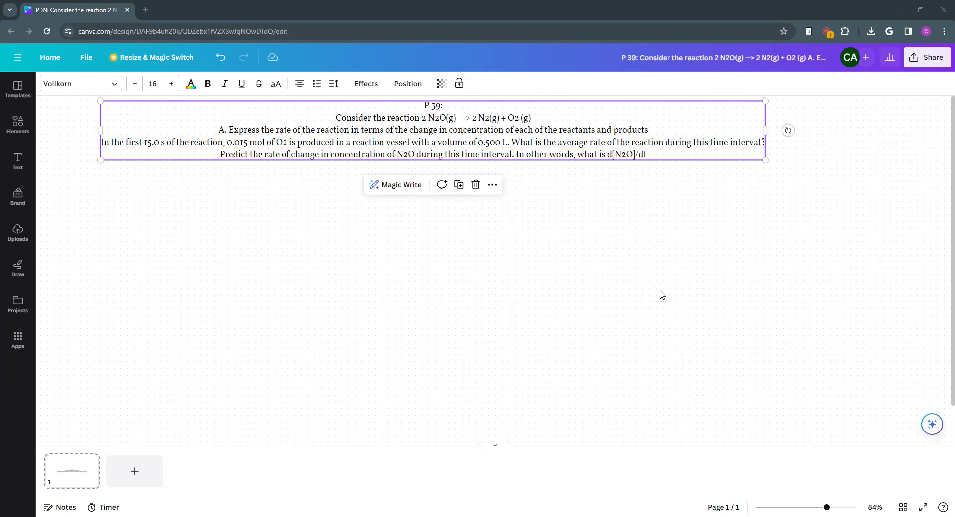
pyautogui.moveTo(652, 291)
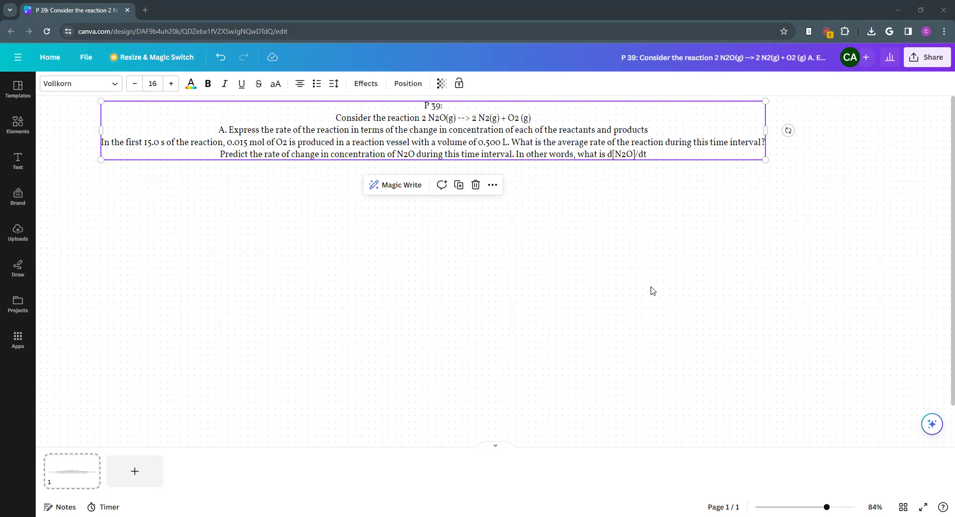
pyautogui.moveTo(48, 300)
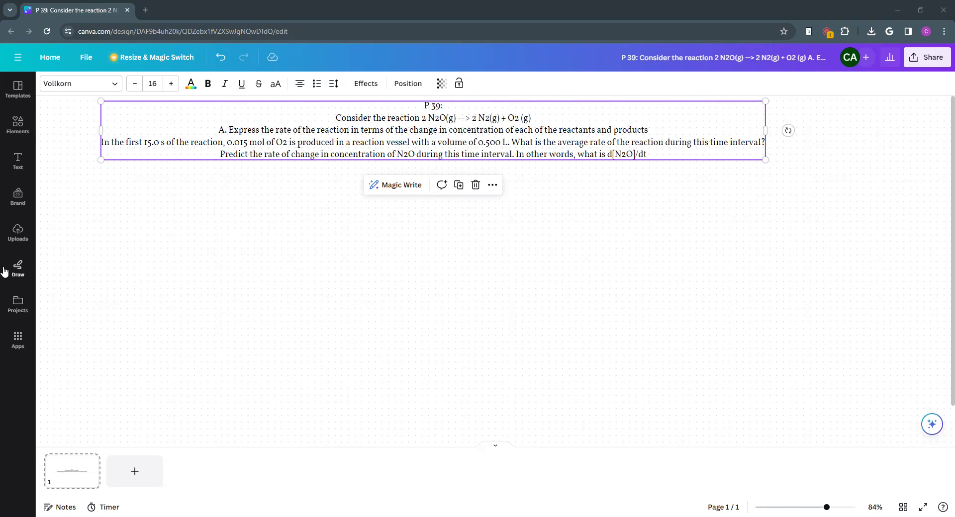
pyautogui.moveTo(18, 267)
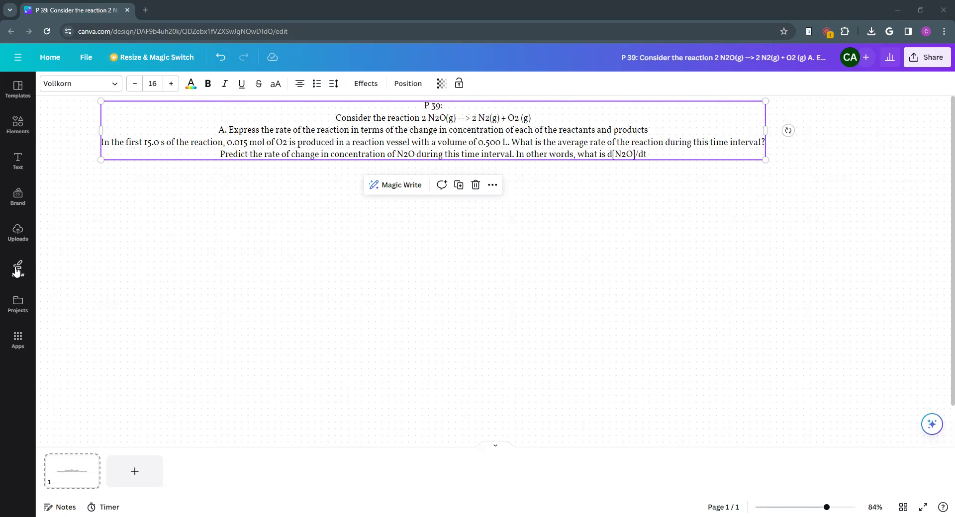
# Step: With the blue pen, handwrite the heading 'A. Rate expression Rate =' below the question
pyautogui.click(18, 268)
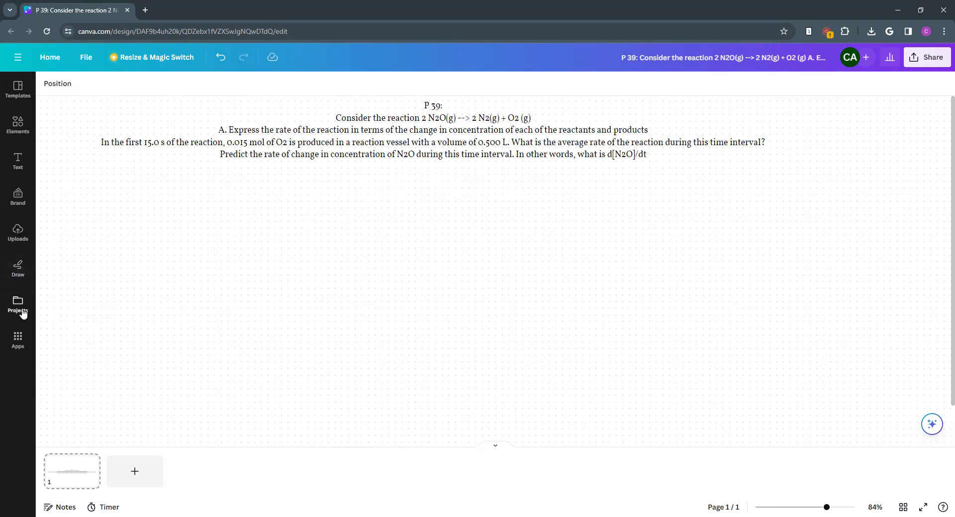
pyautogui.moveTo(18, 308)
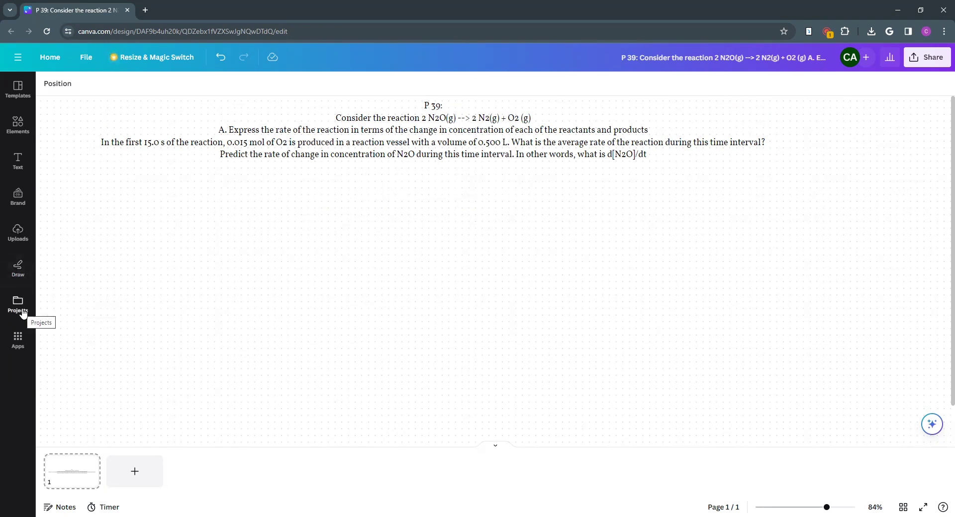
pyautogui.moveTo(102, 187)
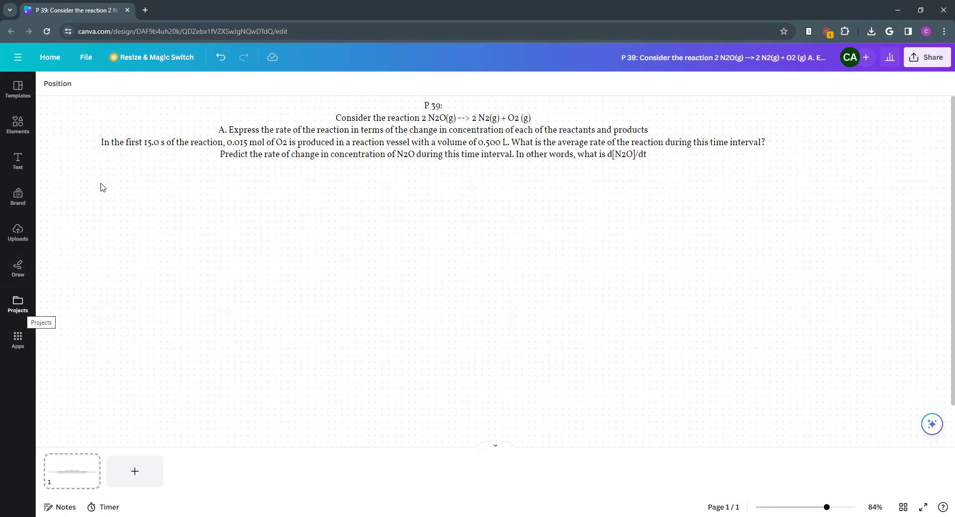
pyautogui.click(18, 266)
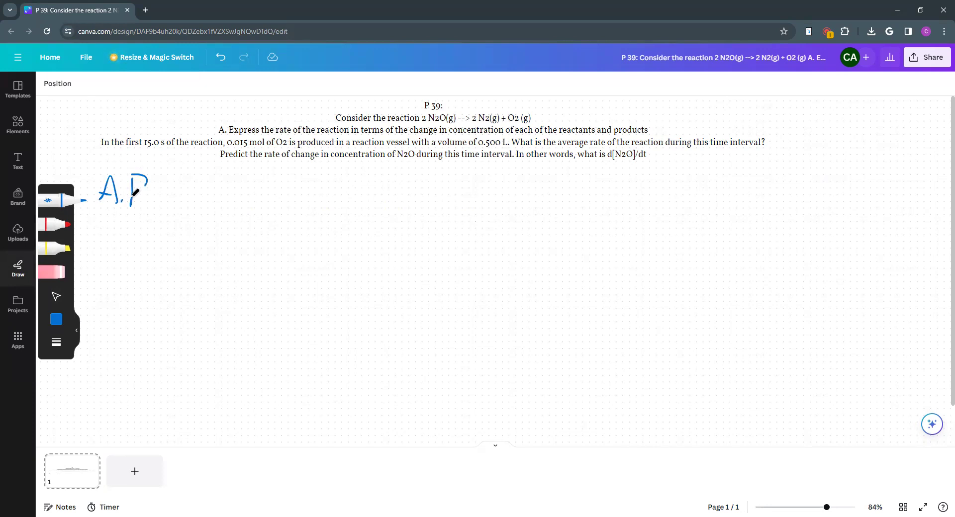
pyautogui.moveTo(131, 192); pyautogui.dragTo(210, 189)
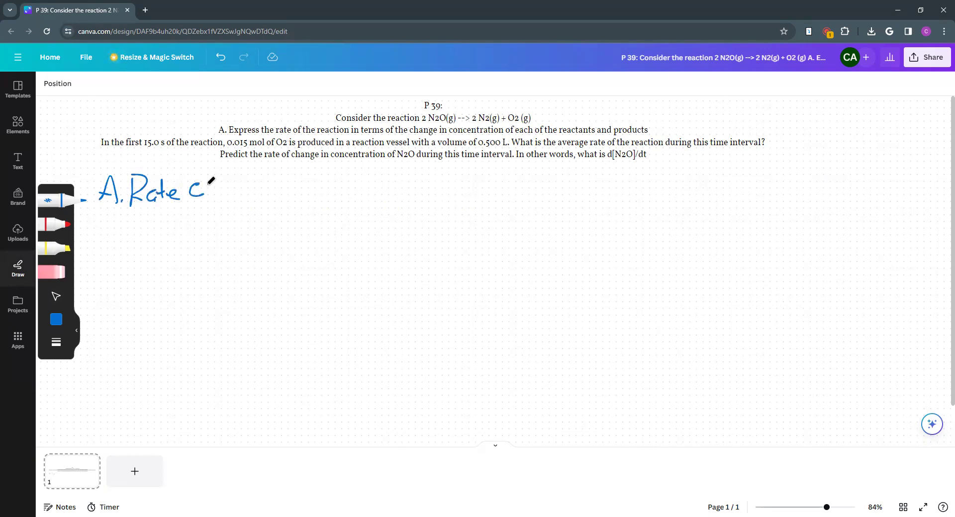
pyautogui.moveTo(216, 189); pyautogui.dragTo(261, 186)
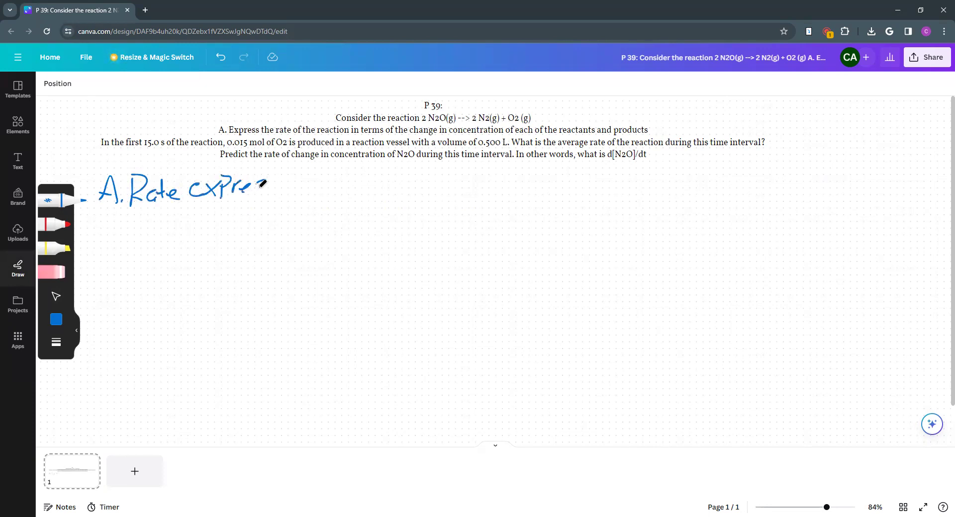
pyautogui.moveTo(252, 186); pyautogui.dragTo(290, 189)
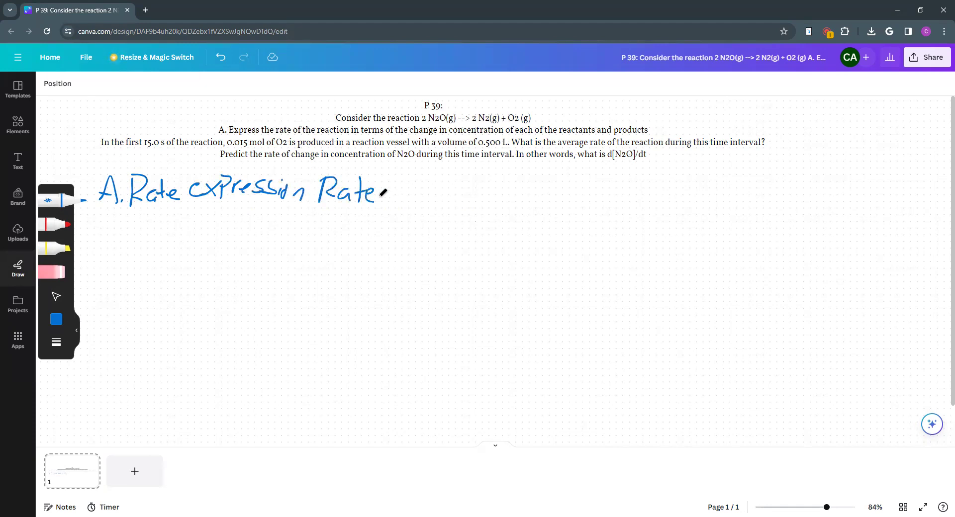
pyautogui.moveTo(382, 192); pyautogui.dragTo(396, 195)
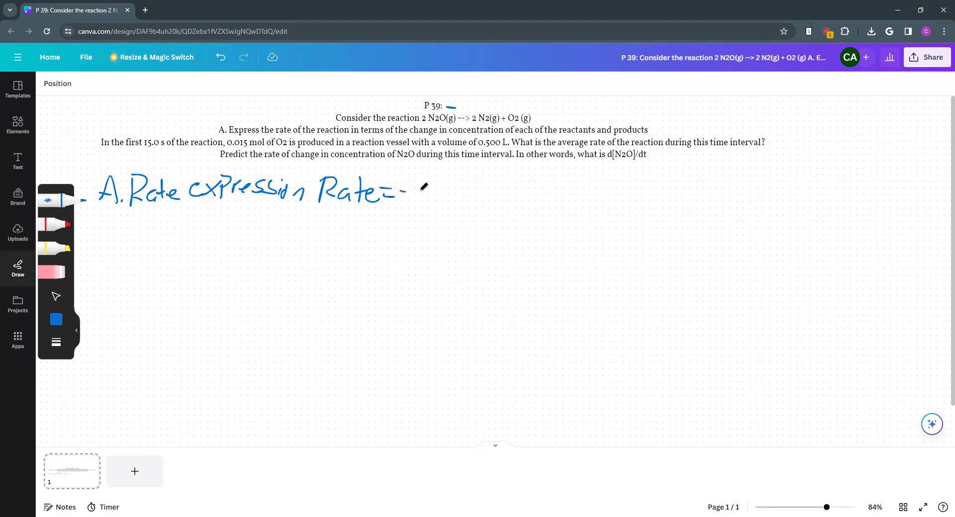
# Step: Write −Δ[N2O]/2Δt = Δ[N2]/3Δt, marking the reaction coefficients used
pyautogui.moveTo(402, 194); pyautogui.dragTo(445, 194)
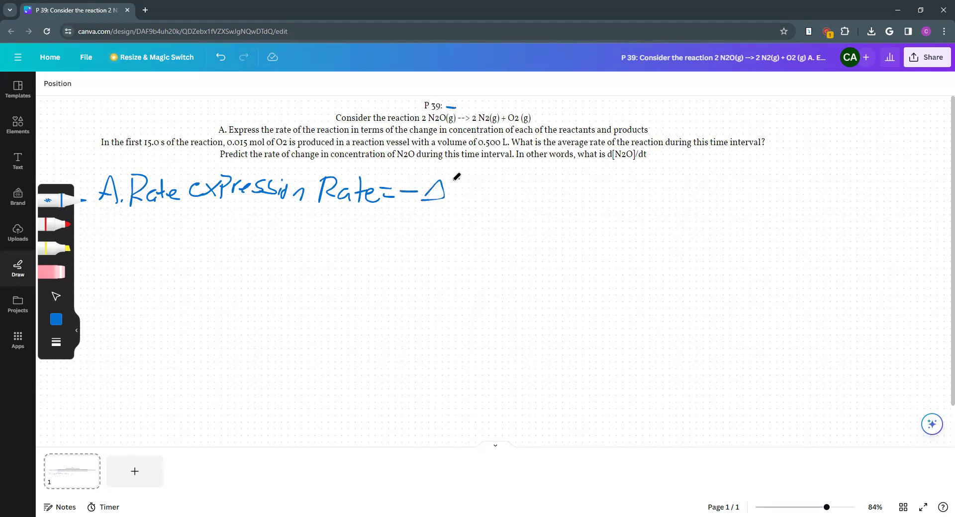
pyautogui.moveTo(451, 183); pyautogui.dragTo(484, 192)
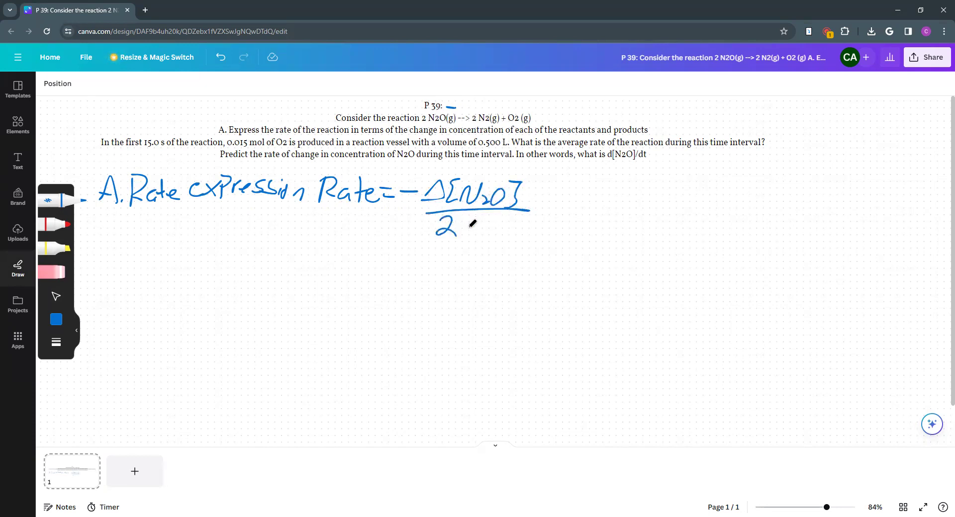
pyautogui.moveTo(468, 226); pyautogui.dragTo(517, 223)
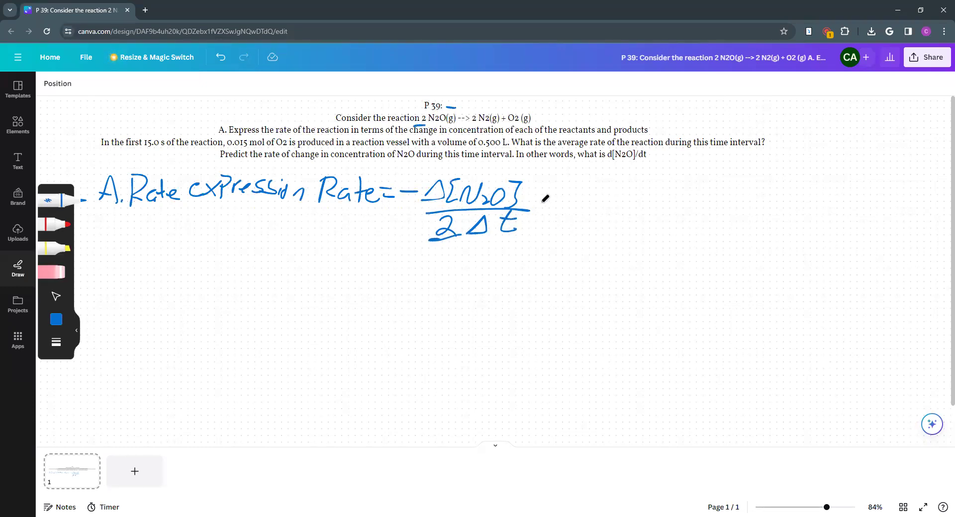
pyautogui.moveTo(539, 198); pyautogui.dragTo(557, 210)
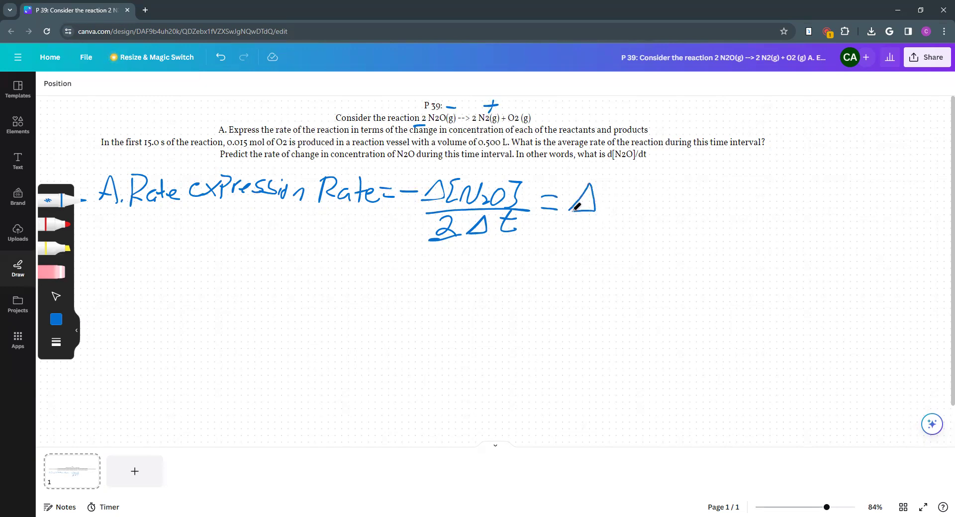
pyautogui.moveTo(579, 201); pyautogui.dragTo(602, 210)
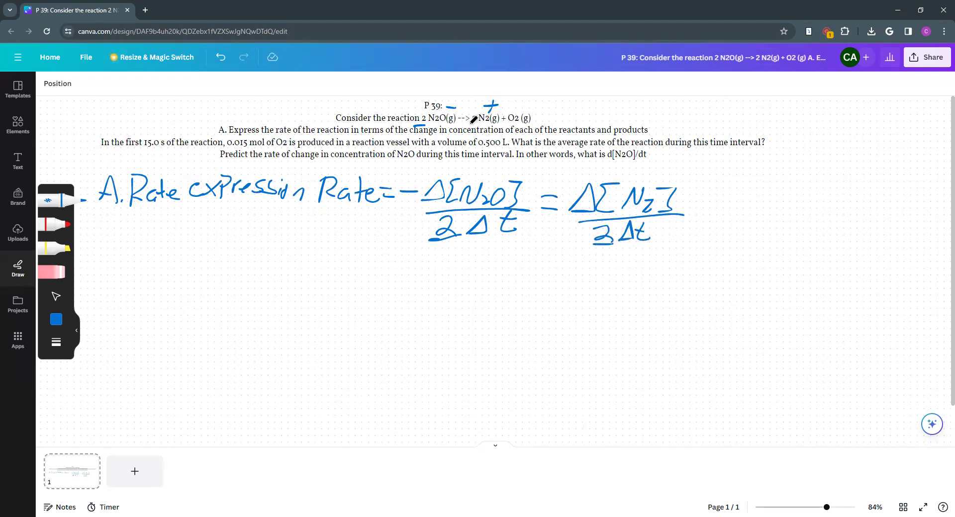
# Step: Finish the expression with = Δ[O2]/Δt, marking the N2 coefficient
pyautogui.click(703, 210)
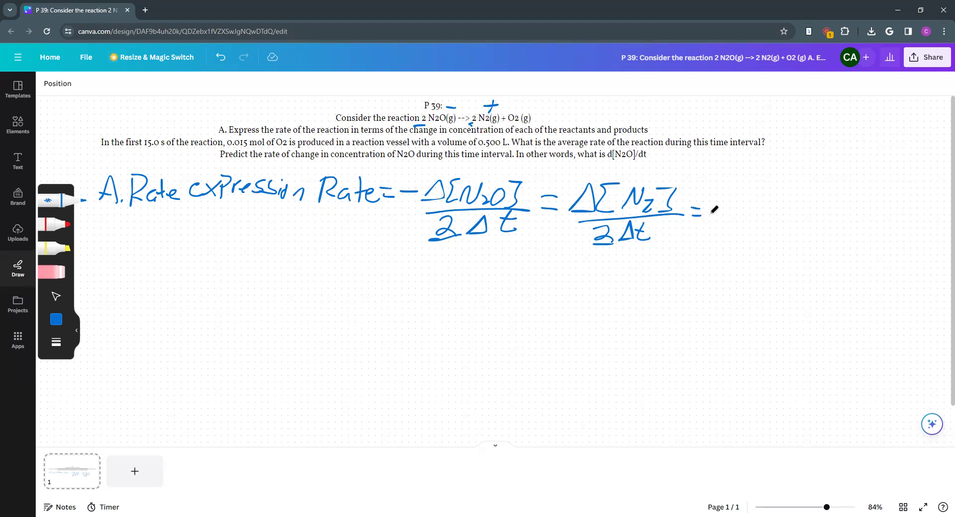
pyautogui.moveTo(718, 210); pyautogui.dragTo(755, 201)
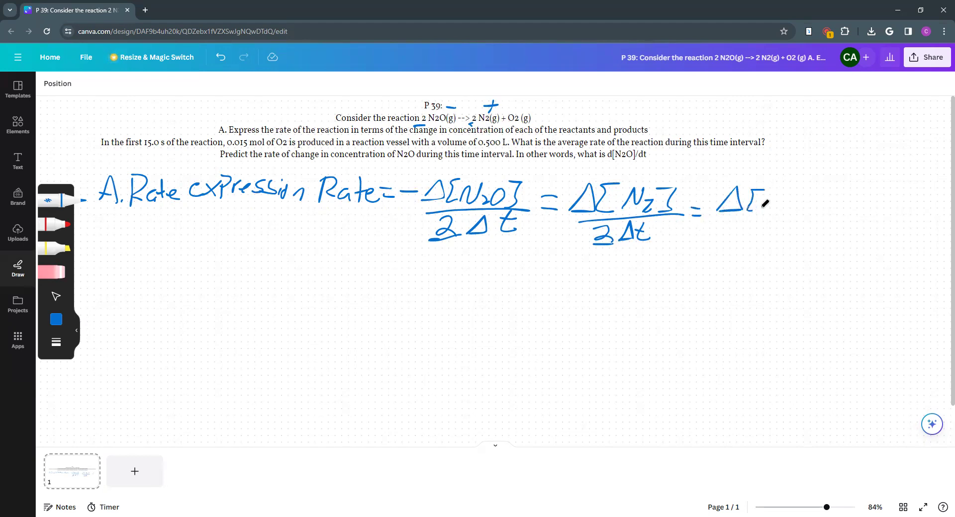
pyautogui.moveTo(731, 204); pyautogui.dragTo(804, 207)
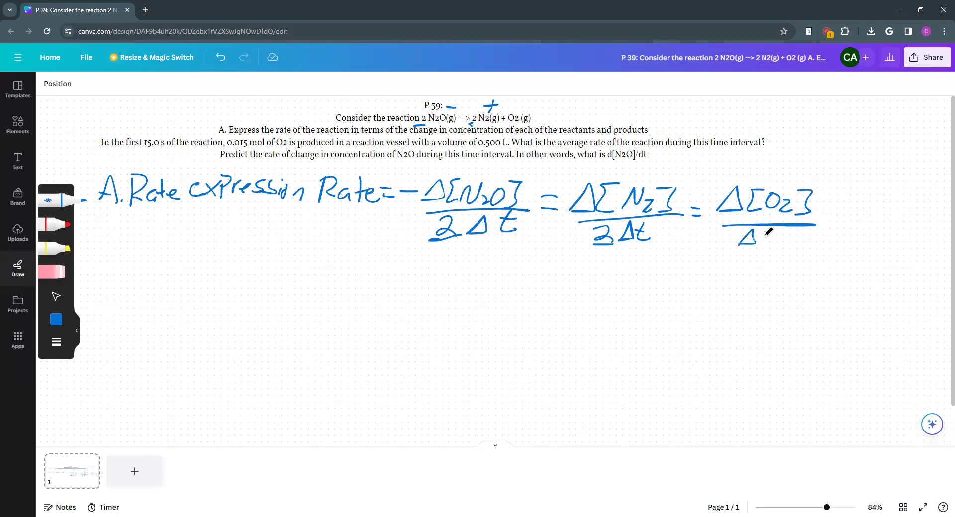
pyautogui.moveTo(749, 238); pyautogui.dragTo(770, 244)
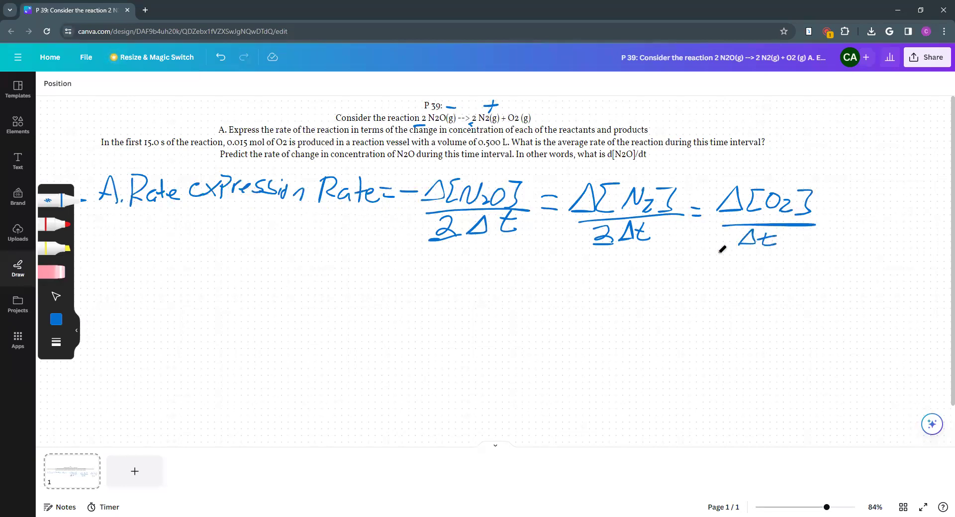
pyautogui.moveTo(114, 238)
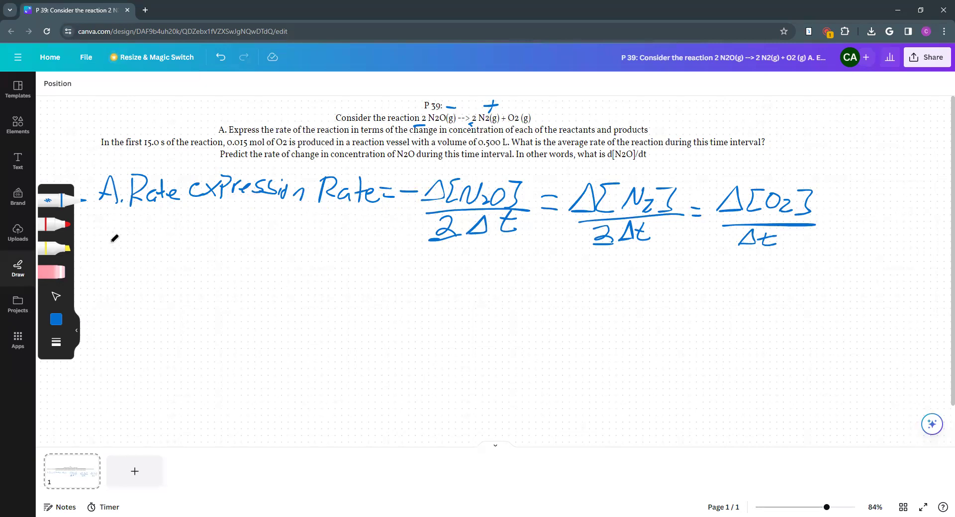
# Step: Write 'B. t=15' and 'ΔO2 .015 mol' on a new line under part A
pyautogui.moveTo(106, 253); pyautogui.dragTo(131, 272)
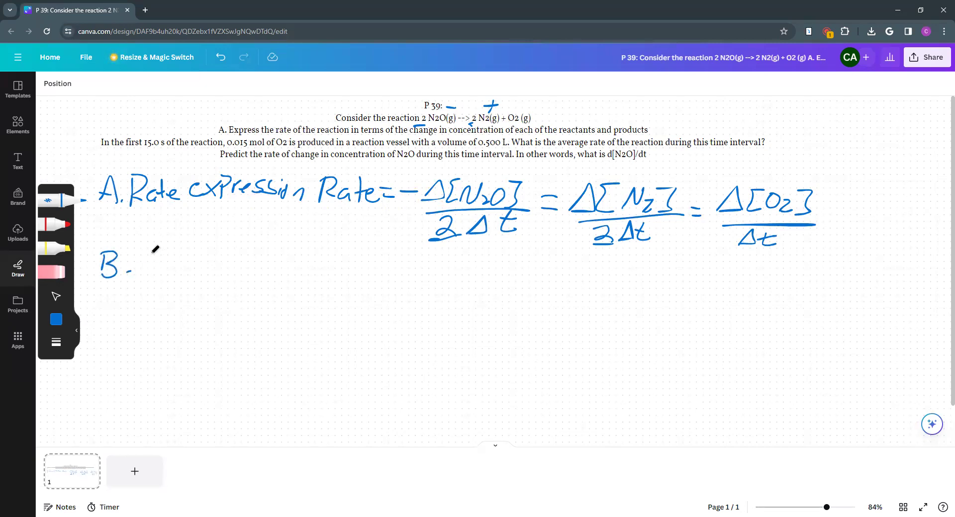
pyautogui.moveTo(140, 258); pyautogui.dragTo(183, 256)
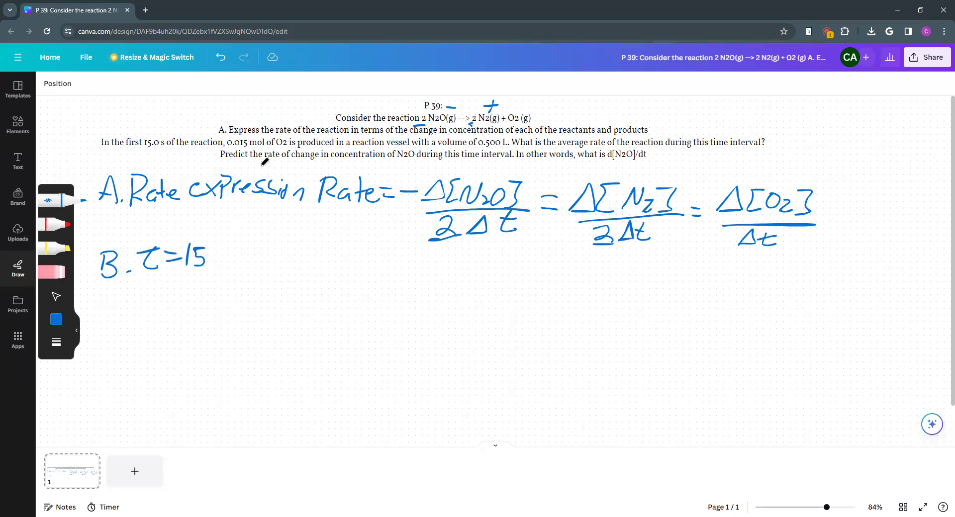
pyautogui.moveTo(238, 254)
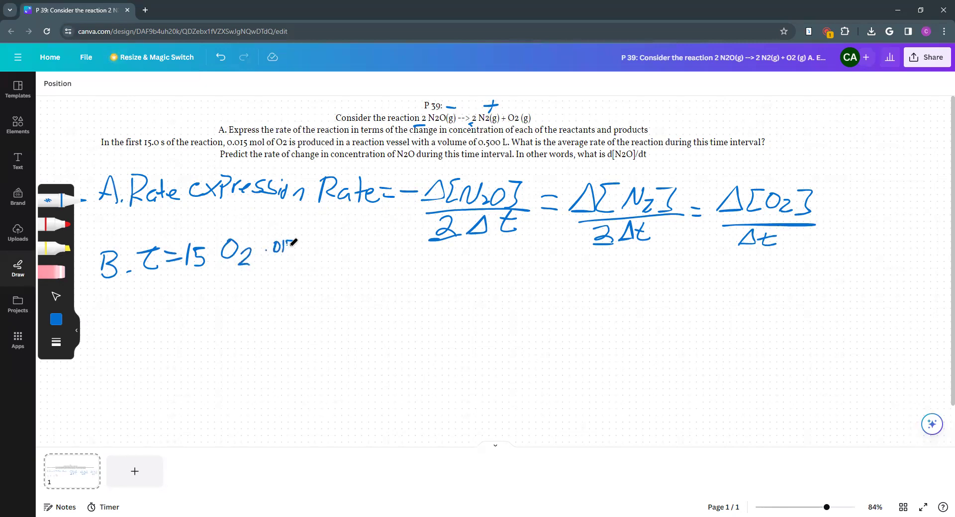
pyautogui.moveTo(280, 247); pyautogui.dragTo(327, 247)
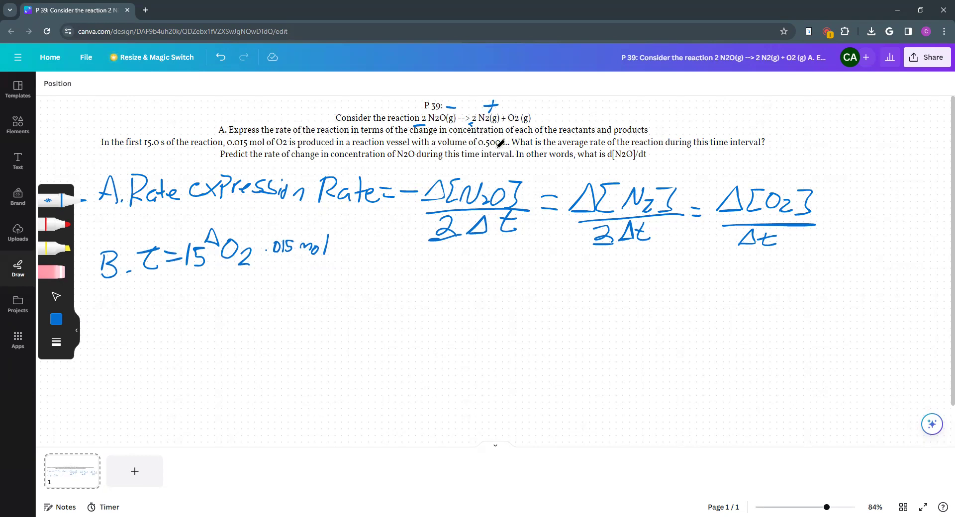
pyautogui.moveTo(98, 303)
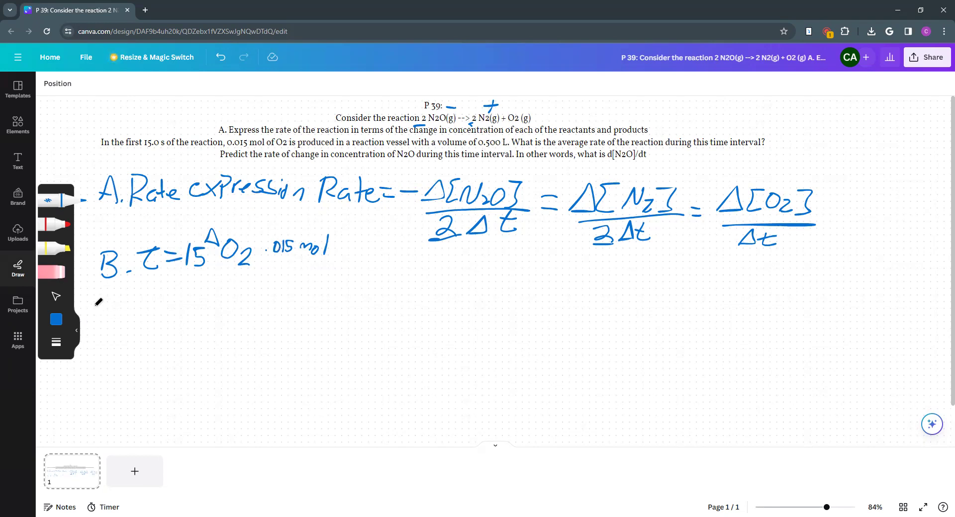
# Step: Write the reminder [ ] = M = mol/L on a line below part B
pyautogui.moveTo(104, 299); pyautogui.dragTo(98, 323)
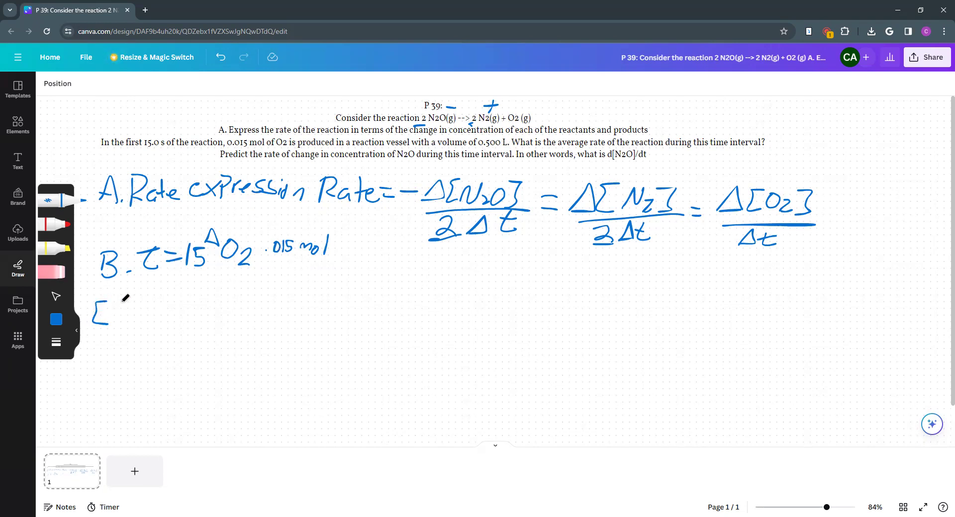
pyautogui.moveTo(110, 313); pyautogui.dragTo(158, 310)
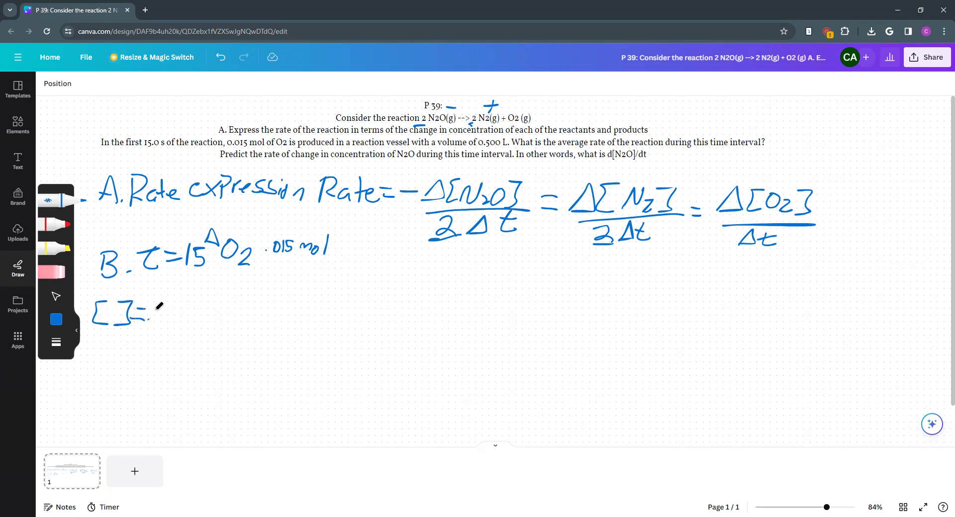
pyautogui.moveTo(164, 313); pyautogui.dragTo(198, 310)
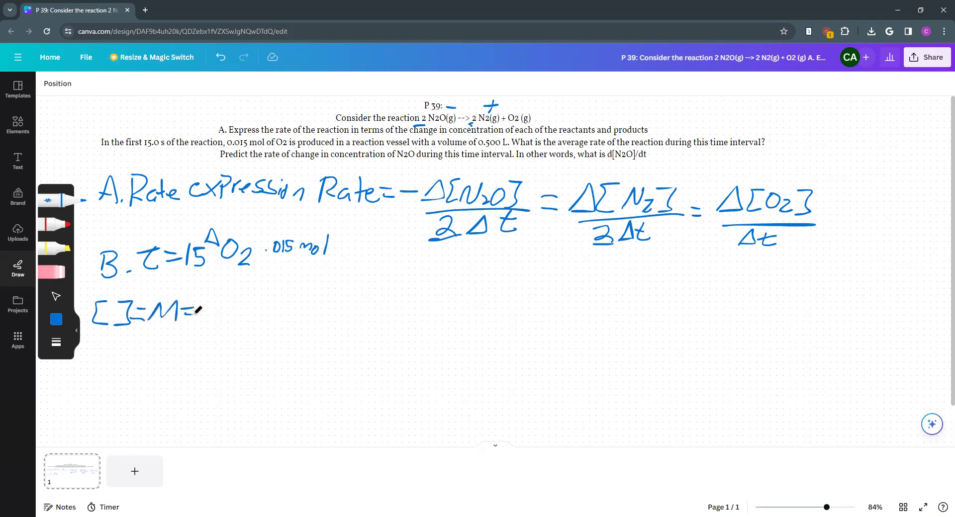
pyautogui.moveTo(198, 311); pyautogui.dragTo(238, 307)
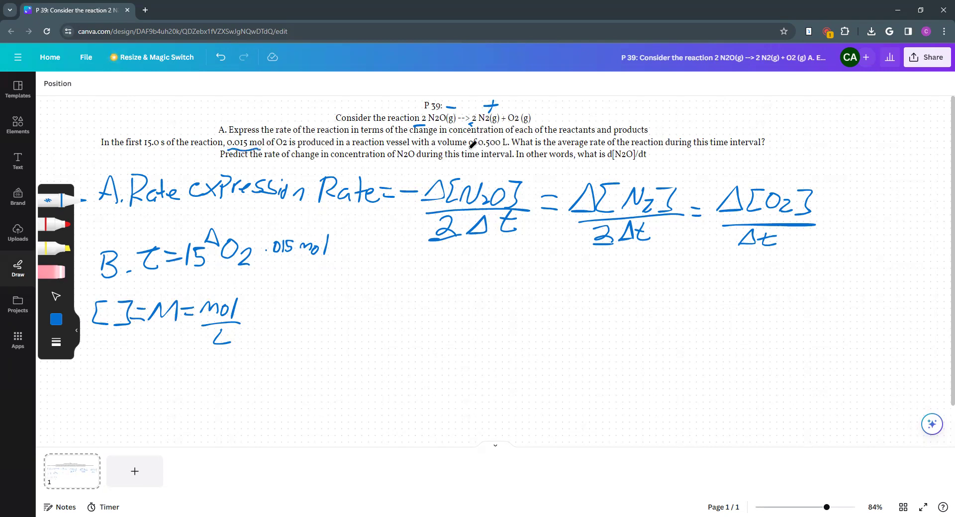
# Step: Underline 0.500 L in the question and write .015 mol / 0.500 L = 0.03 M
pyautogui.moveTo(462, 150); pyautogui.dragTo(508, 151)
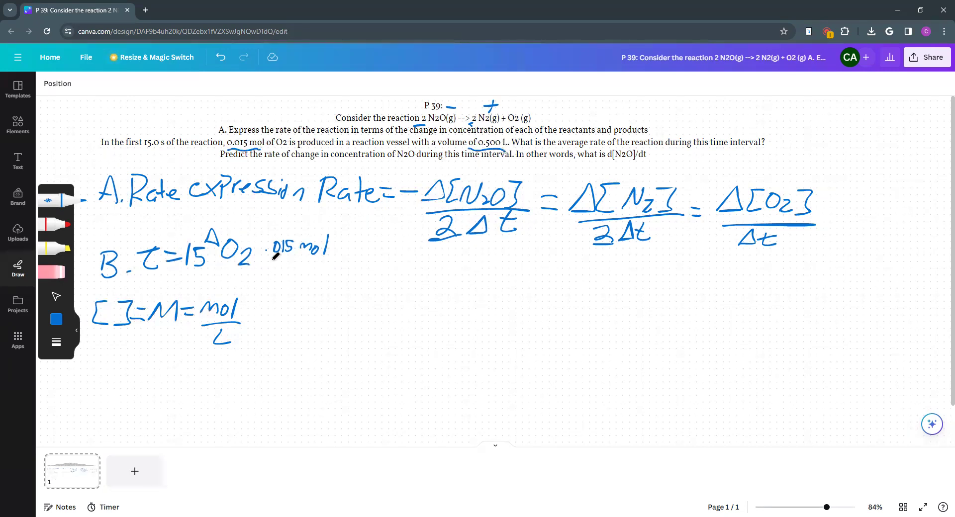
pyautogui.moveTo(262, 263); pyautogui.dragTo(346, 260)
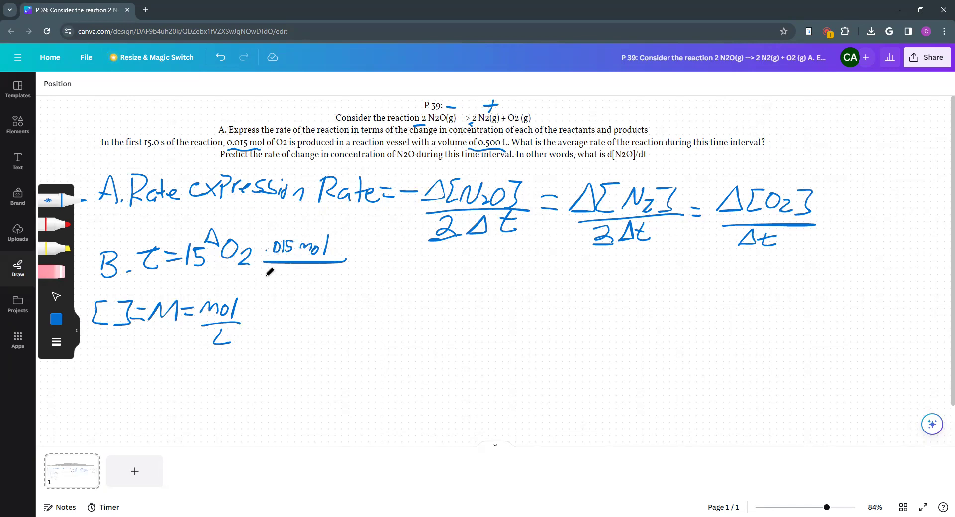
pyautogui.moveTo(262, 271); pyautogui.dragTo(265, 287)
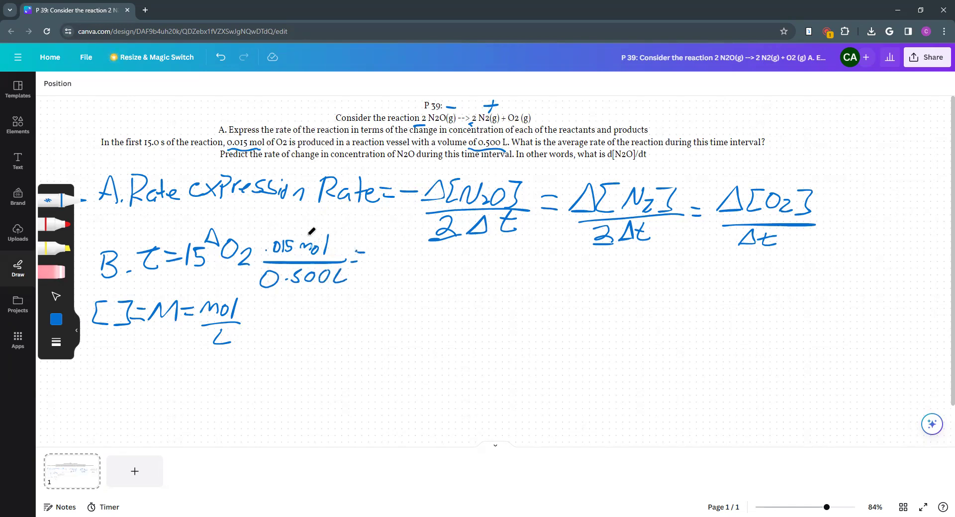
pyautogui.moveTo(308, 221)
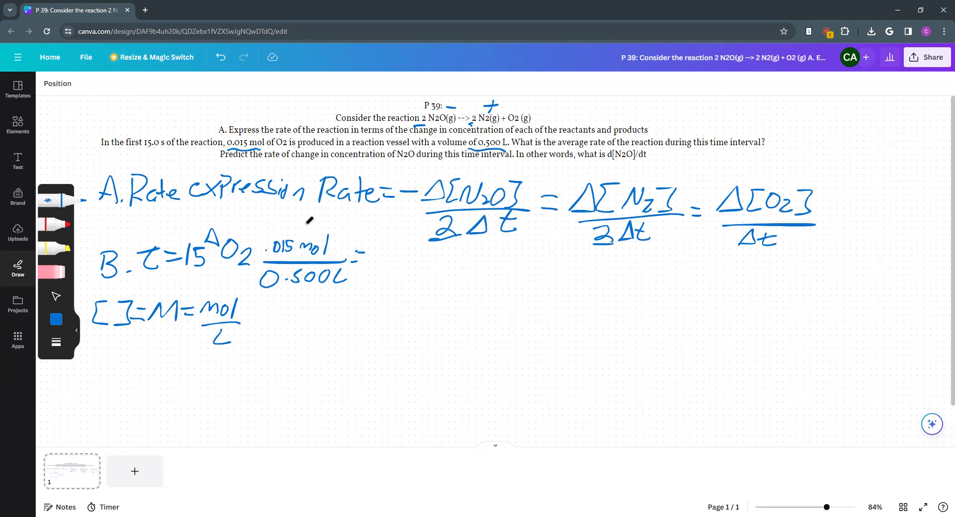
pyautogui.moveTo(375, 243); pyautogui.dragTo(393, 264)
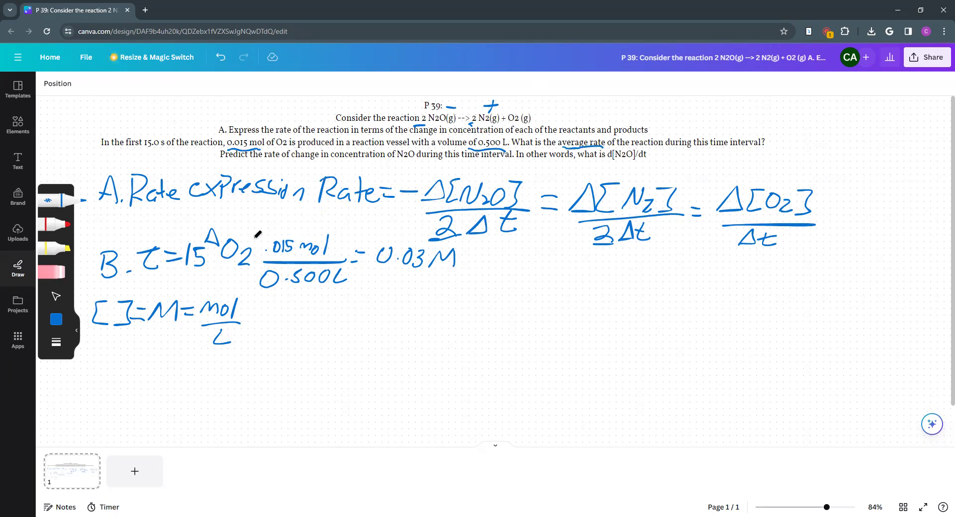
pyautogui.moveTo(347, 169)
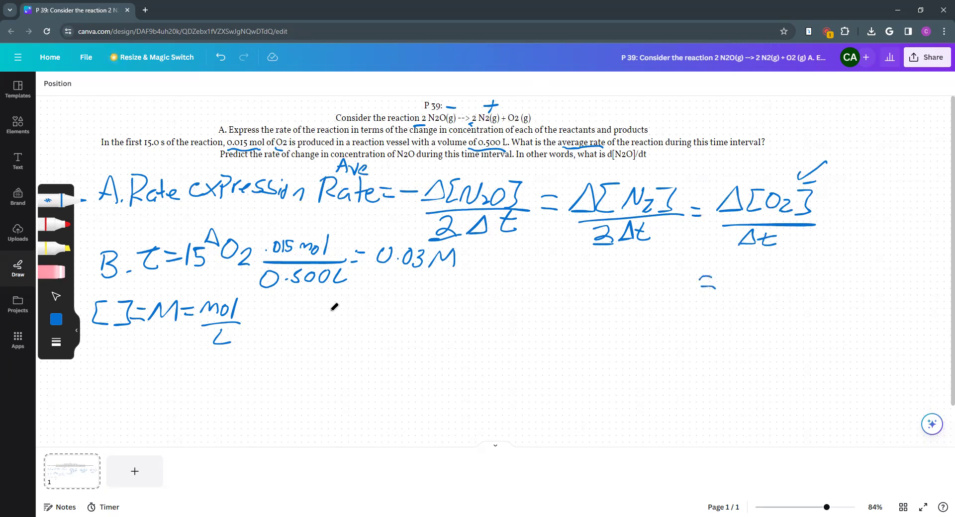
pyautogui.moveTo(729, 281)
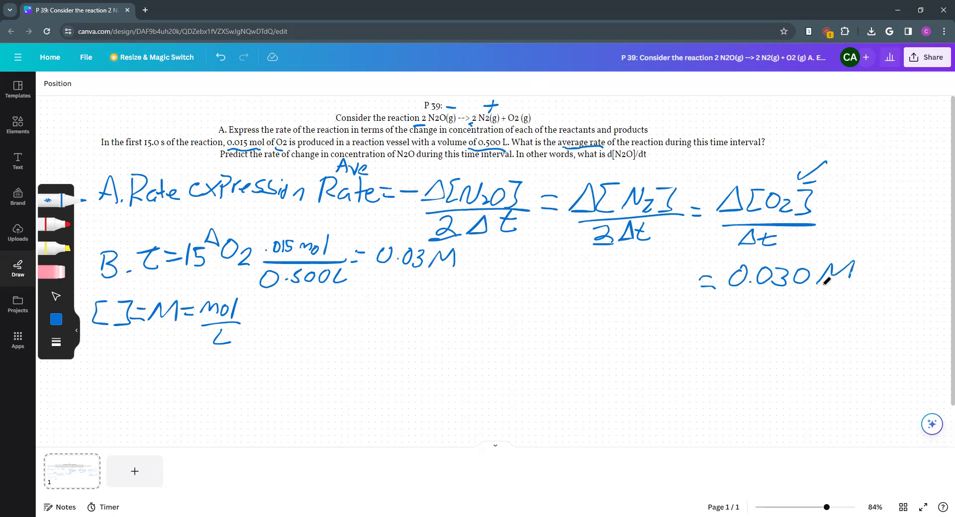
# Step: Write the average rate 0.030 M / 15 Sec = 0.0020 M
pyautogui.moveTo(703, 301); pyautogui.dragTo(852, 298)
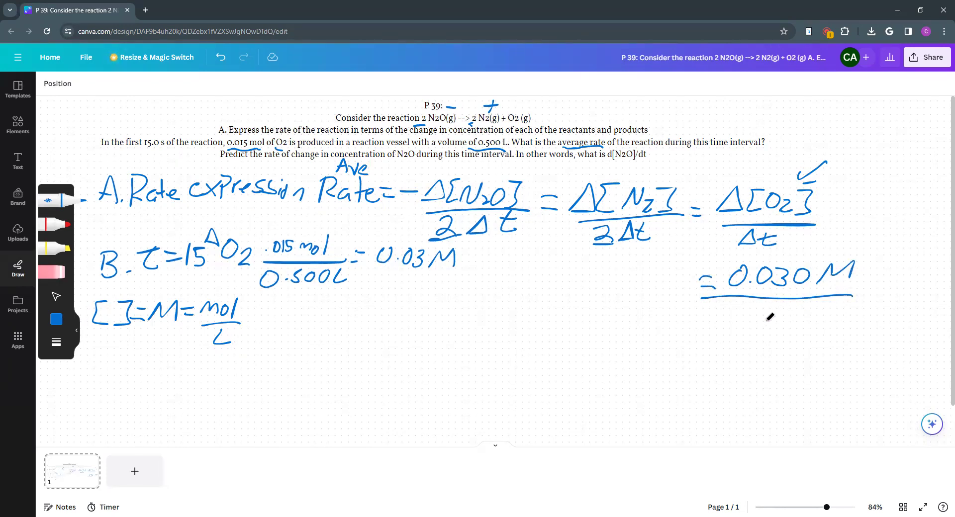
pyautogui.moveTo(774, 322)
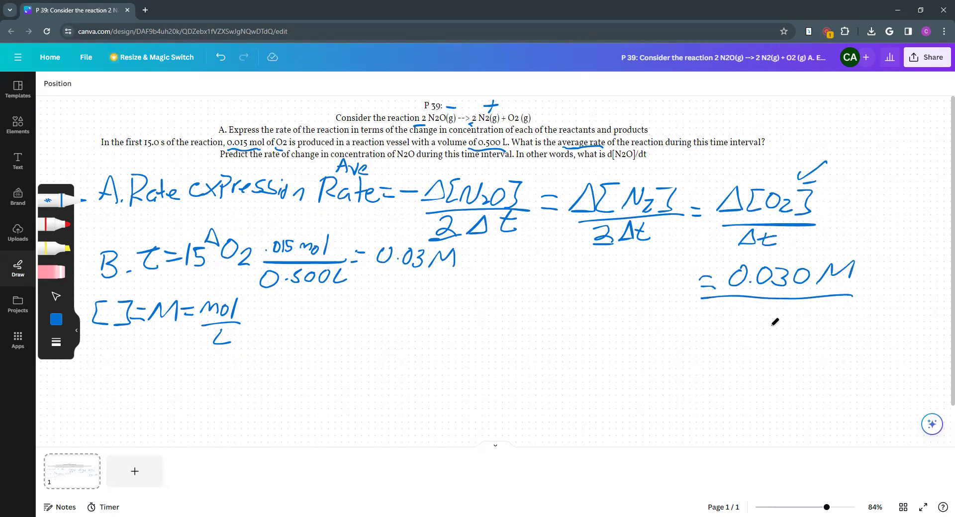
pyautogui.moveTo(749, 317); pyautogui.dragTo(774, 323)
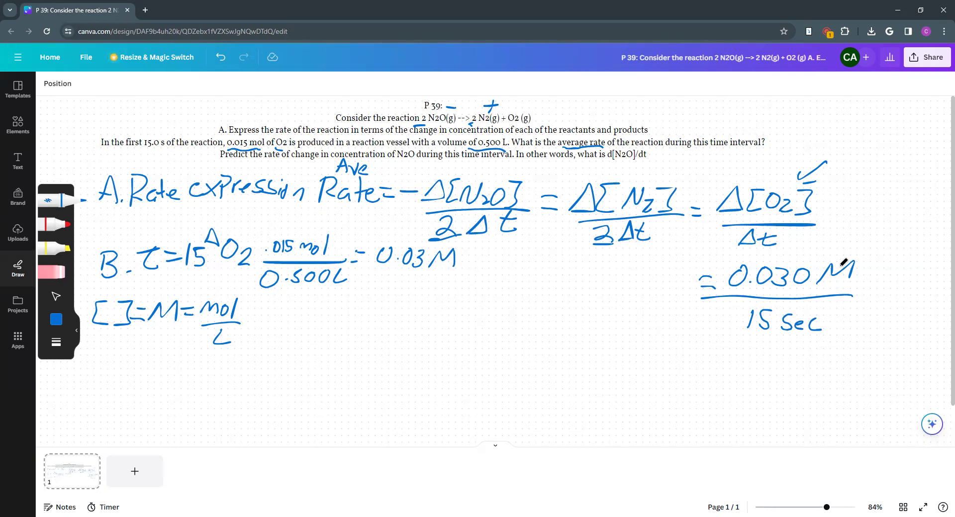
pyautogui.moveTo(665, 322)
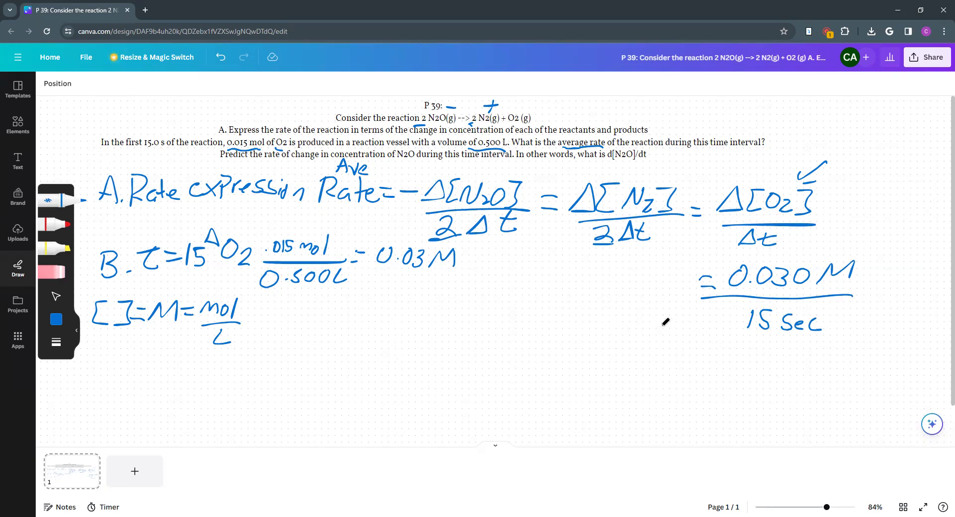
pyautogui.moveTo(683, 352); pyautogui.dragTo(704, 357)
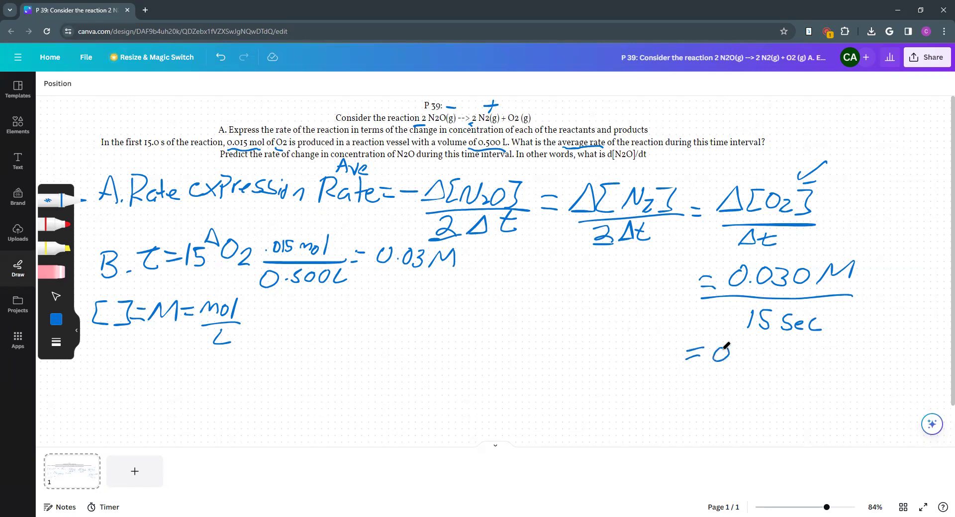
pyautogui.moveTo(718, 356); pyautogui.dragTo(774, 357)
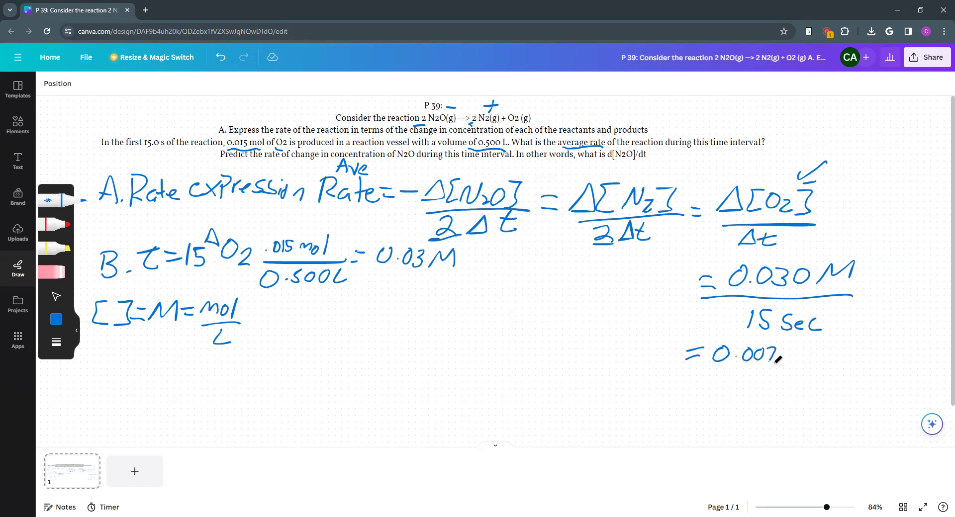
pyautogui.moveTo(786, 358); pyautogui.dragTo(829, 350)
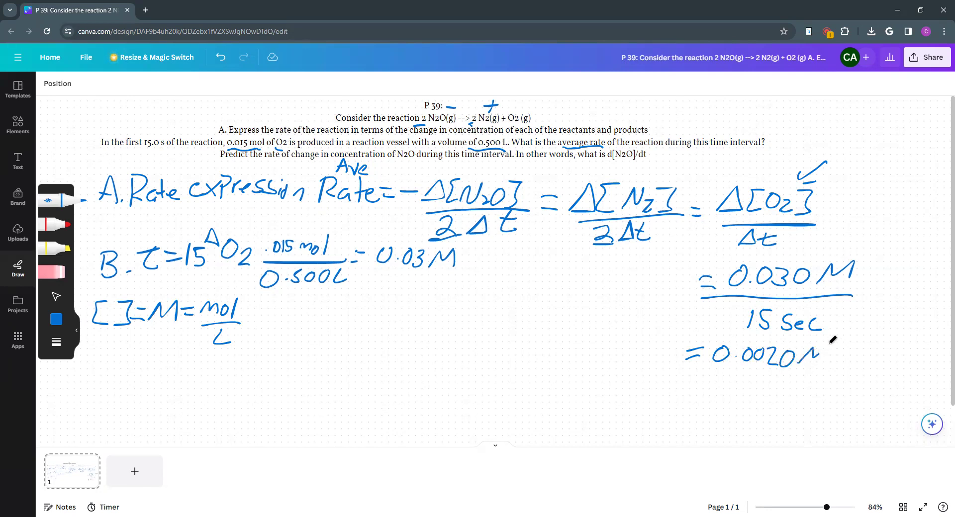
pyautogui.moveTo(804, 357); pyautogui.dragTo(835, 339)
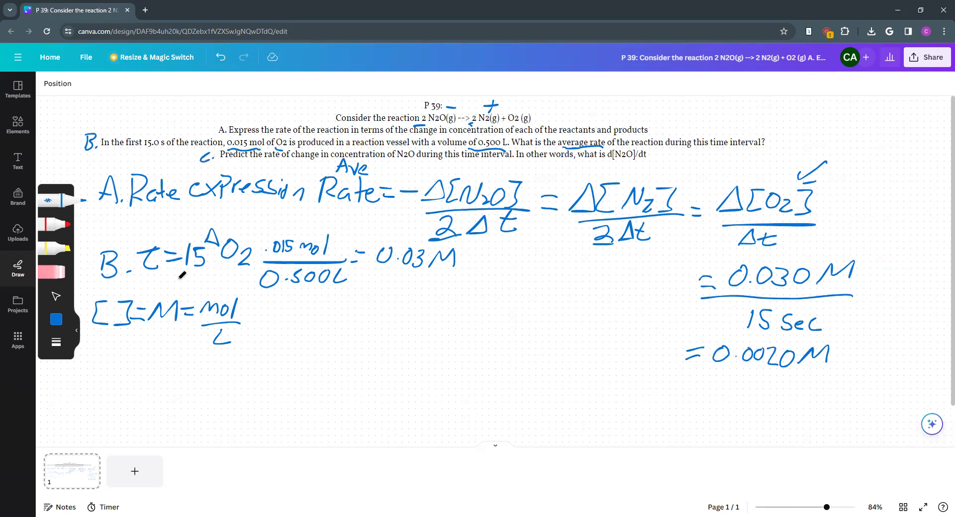
# Step: Write 'C. Δ[N2O]/Δt' below the part B work
pyautogui.moveTo(101, 365); pyautogui.dragTo(119, 396)
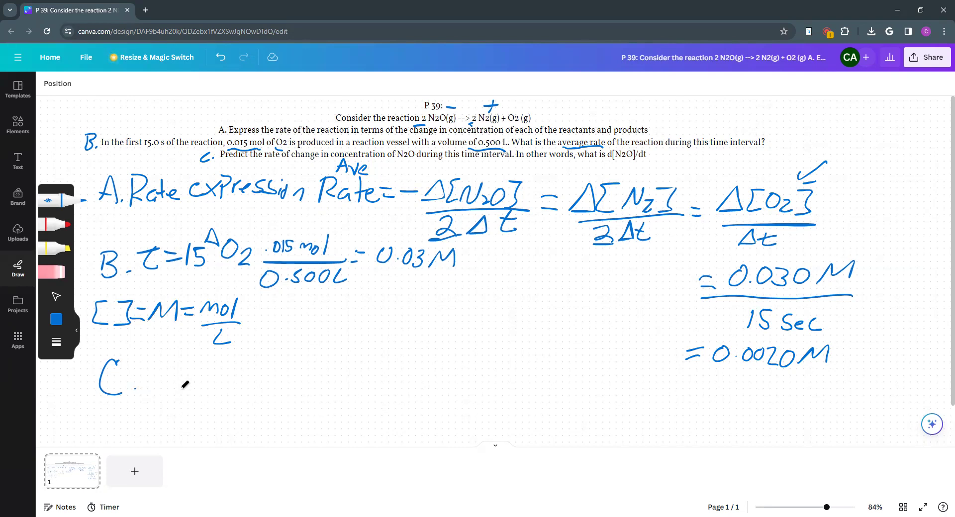
pyautogui.moveTo(230, 373)
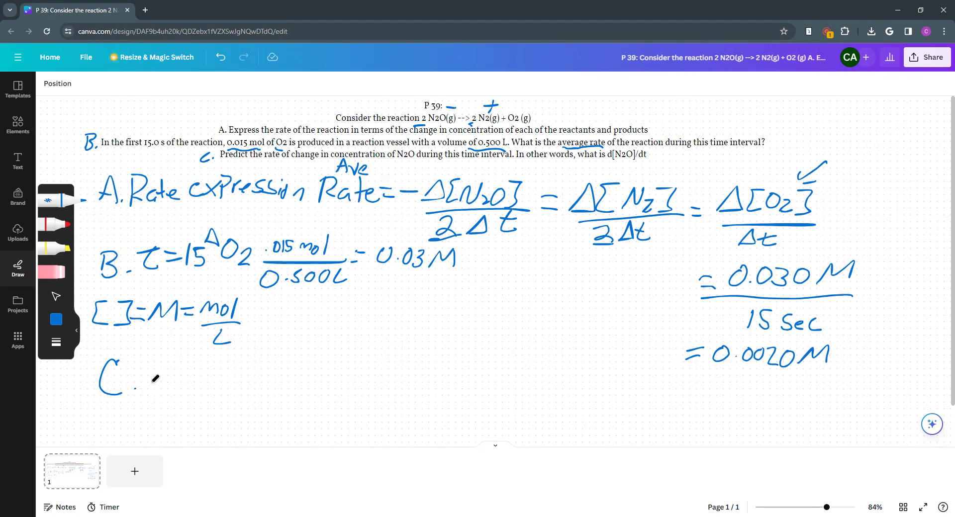
pyautogui.moveTo(155, 390); pyautogui.dragTo(173, 362)
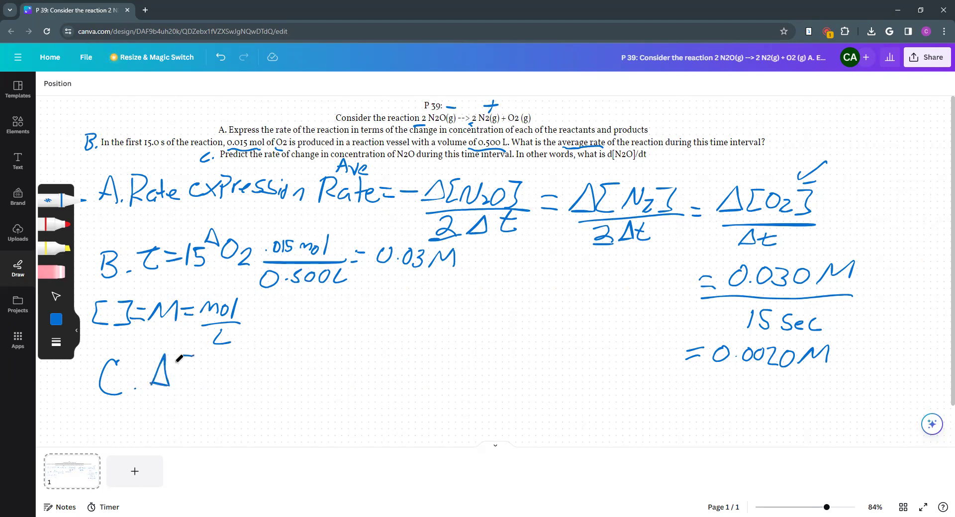
pyautogui.moveTo(183, 372); pyautogui.dragTo(238, 372)
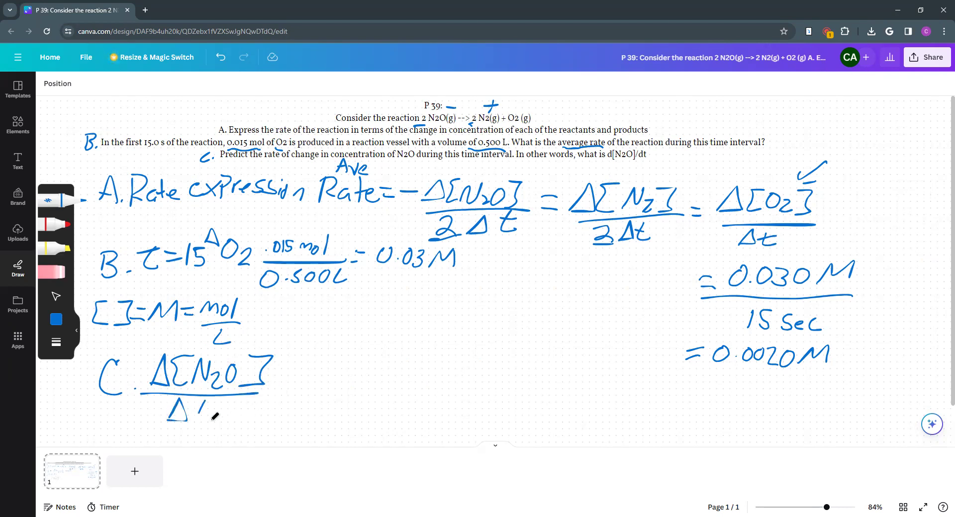
pyautogui.moveTo(195, 414); pyautogui.dragTo(213, 421)
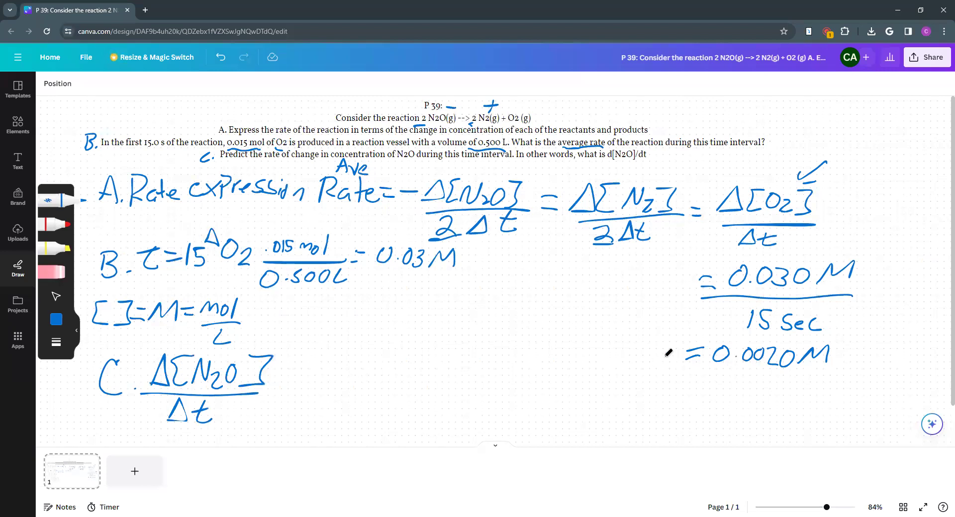
pyautogui.moveTo(323, 365)
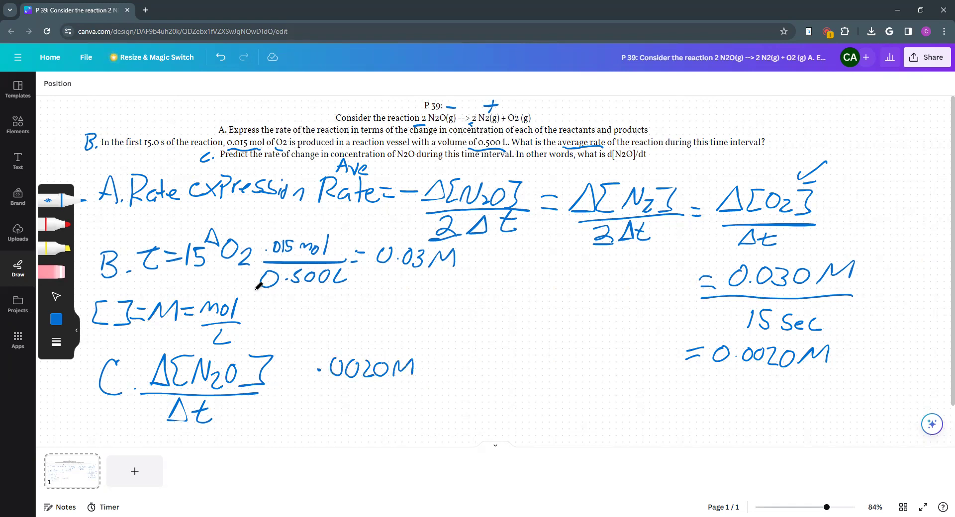
pyautogui.moveTo(426, 356)
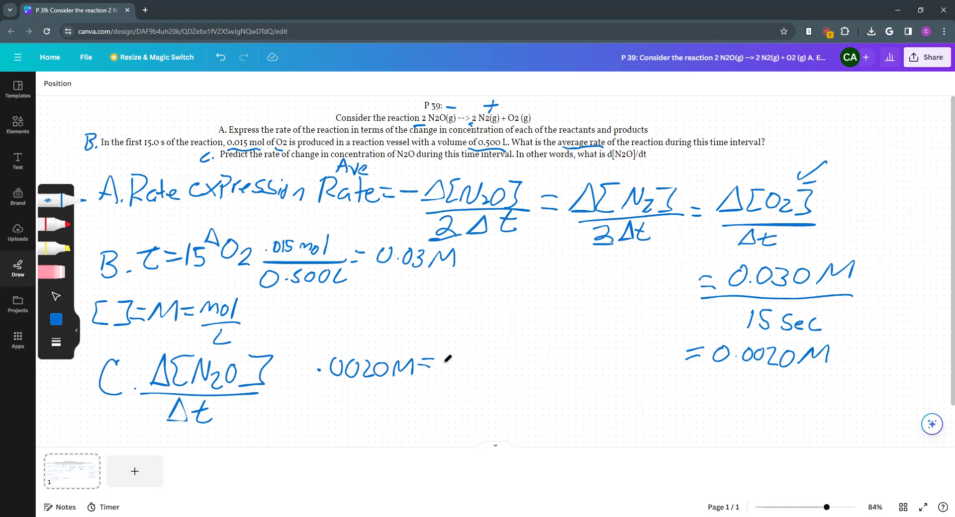
# Step: Write .0020 M = −Δ[N2O]/2Δt and multiply both sides by (−2)
pyautogui.moveTo(445, 365); pyautogui.dragTo(481, 350)
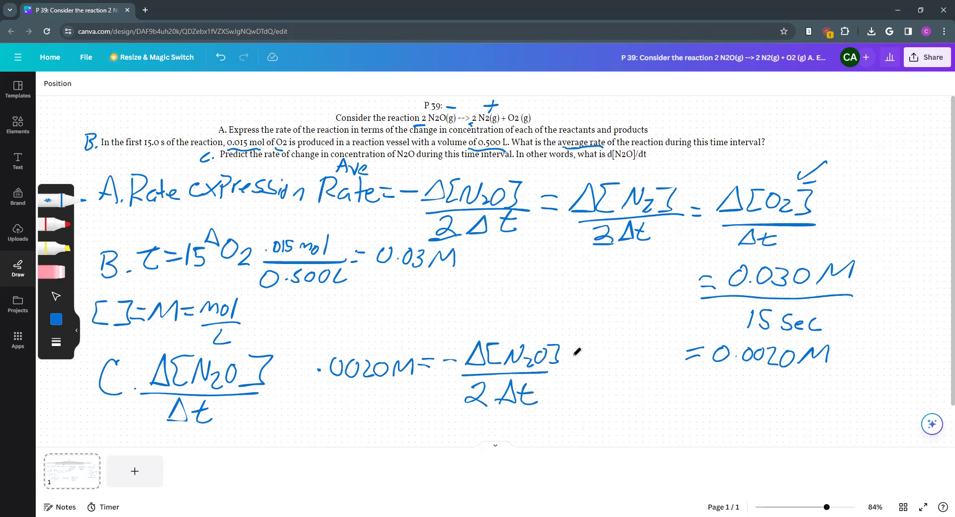
pyautogui.moveTo(569, 359); pyautogui.dragTo(614, 375)
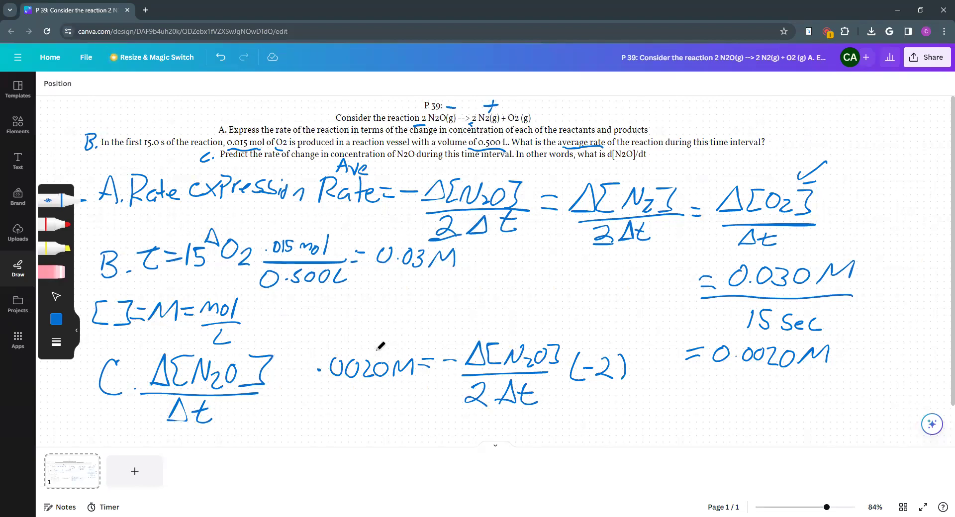
pyautogui.moveTo(375, 347); pyautogui.dragTo(438, 338)
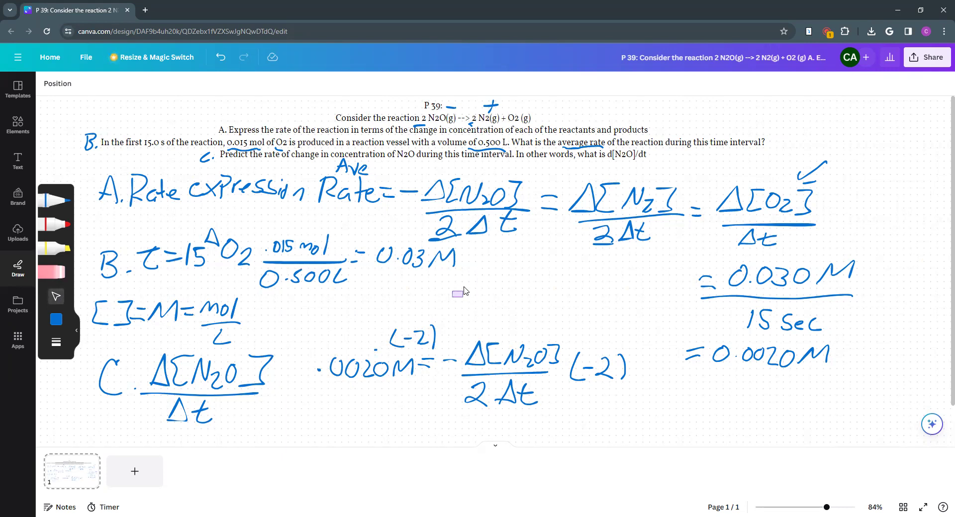
# Step: Scroll down and write the result −.0040 M = Δ[N2O]/Δt under part C
pyautogui.rightClick(456, 292)
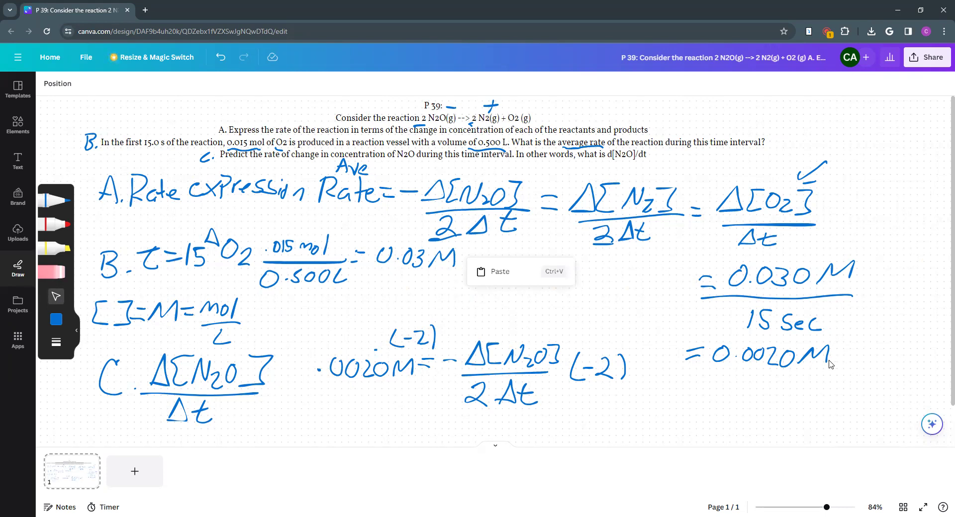
pyautogui.scroll(-3)
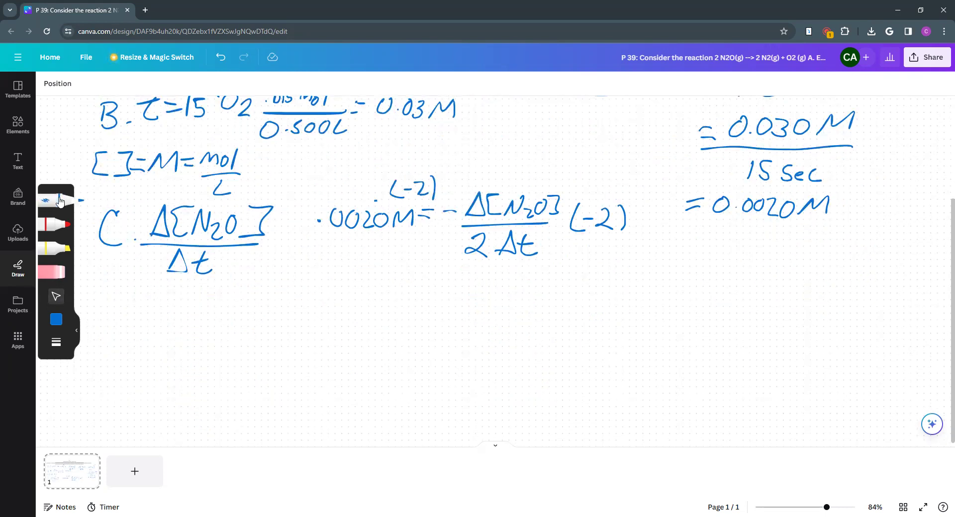
pyautogui.moveTo(322, 292); pyautogui.dragTo(341, 286)
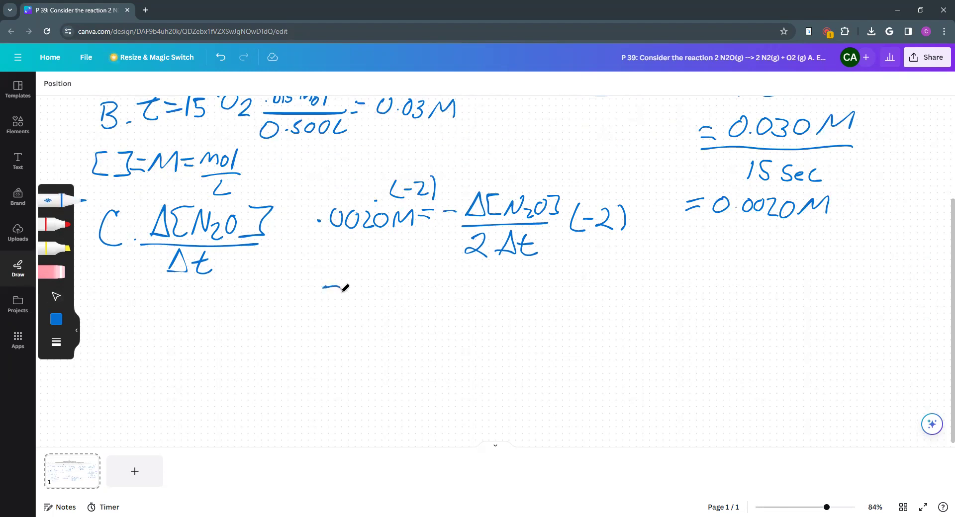
pyautogui.moveTo(329, 289); pyautogui.dragTo(405, 283)
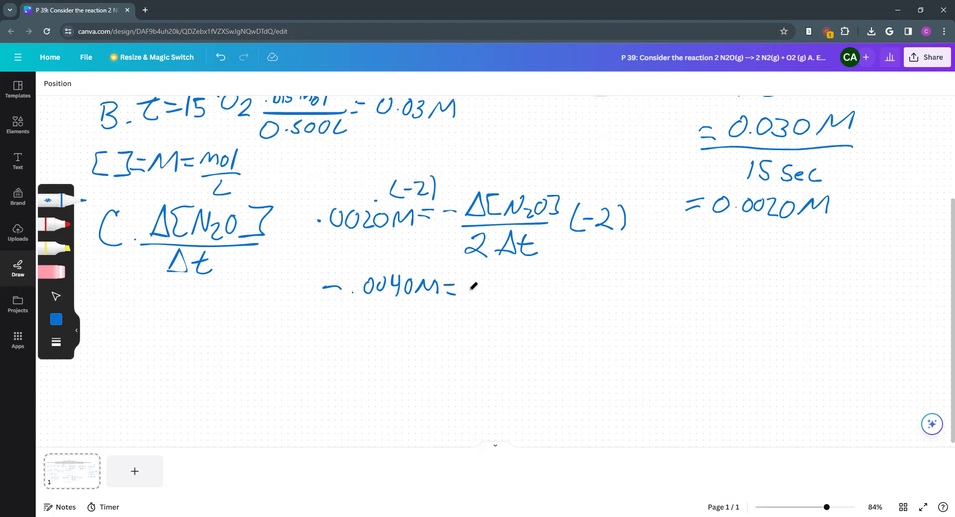
pyautogui.moveTo(469, 293); pyautogui.dragTo(537, 292)
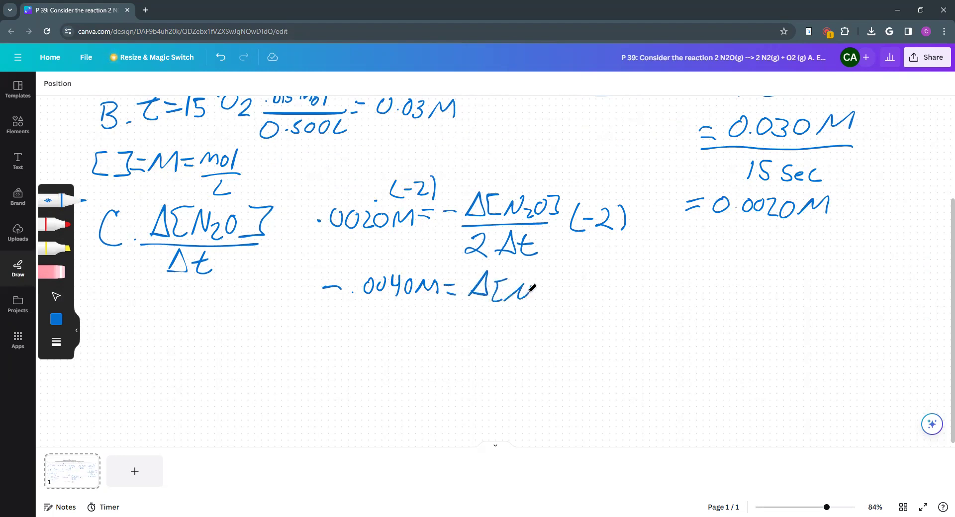
pyautogui.moveTo(531, 289); pyautogui.dragTo(600, 316)
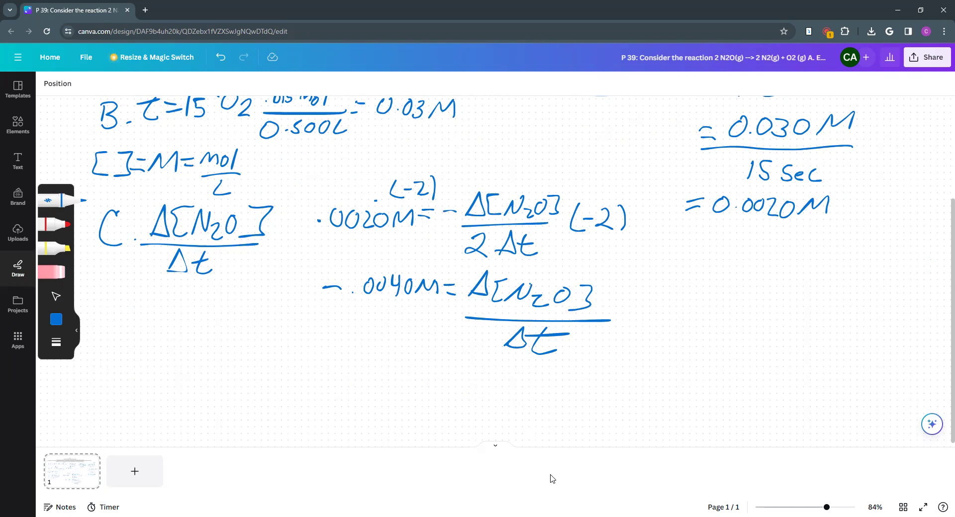
pyautogui.moveTo(558, 462)
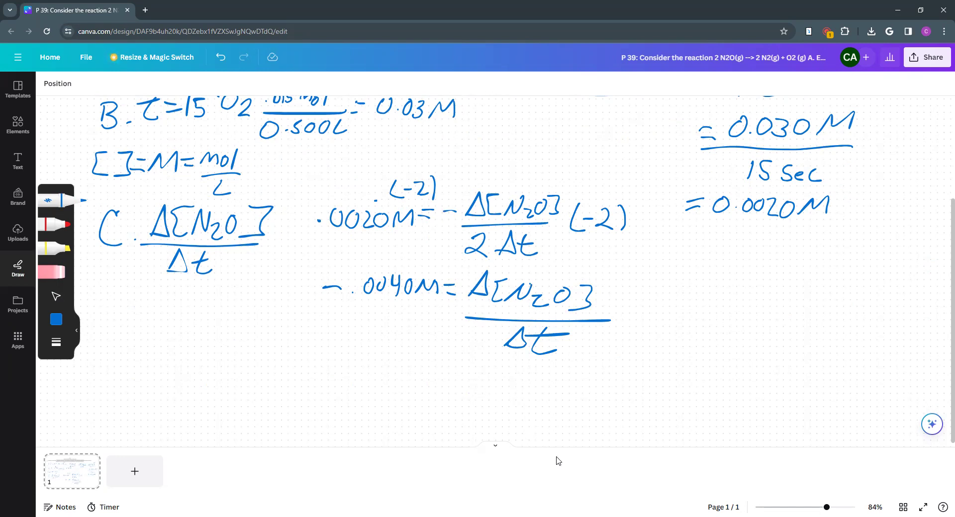